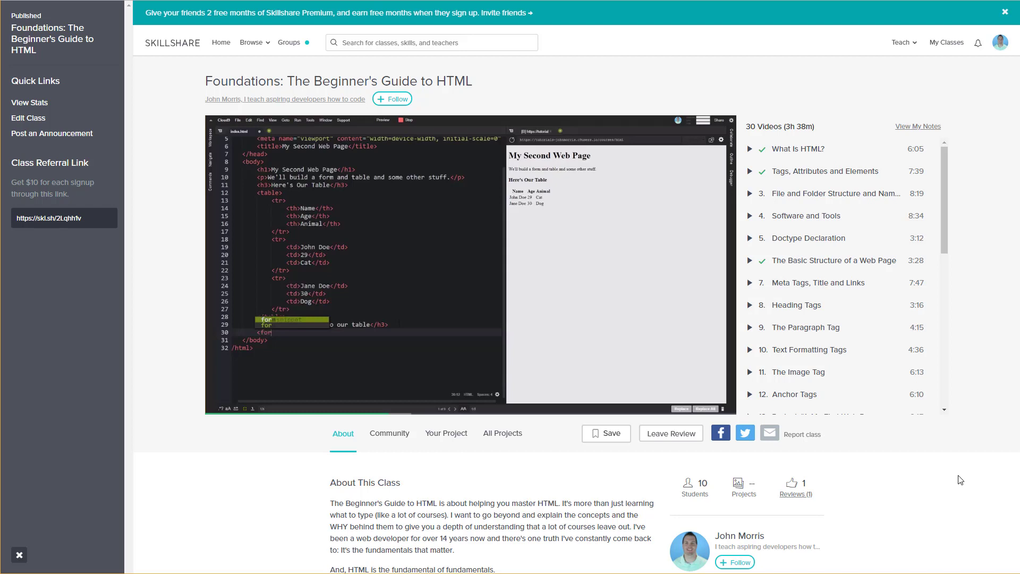
mouse_move(966, 426)
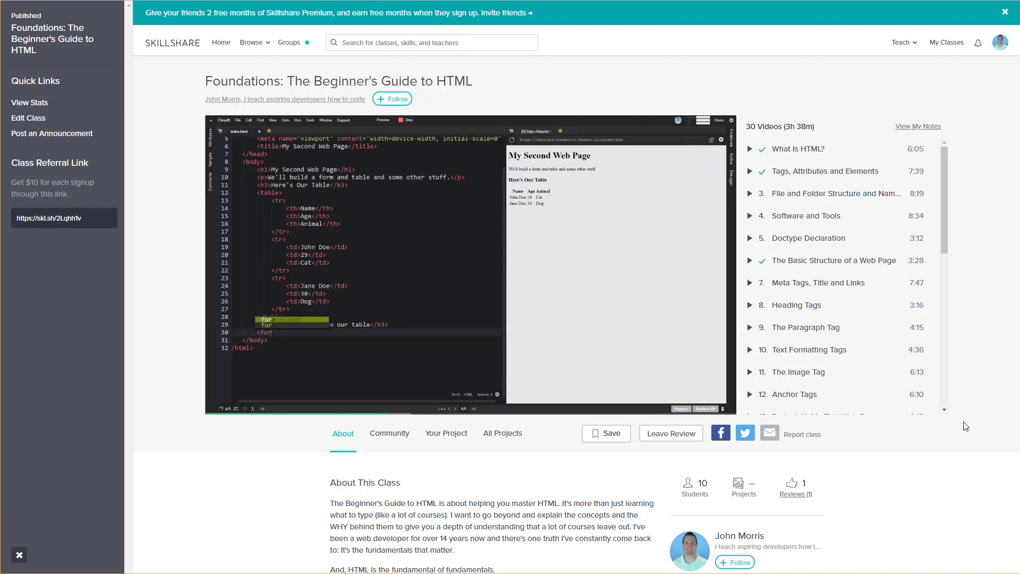
mouse_move(970, 471)
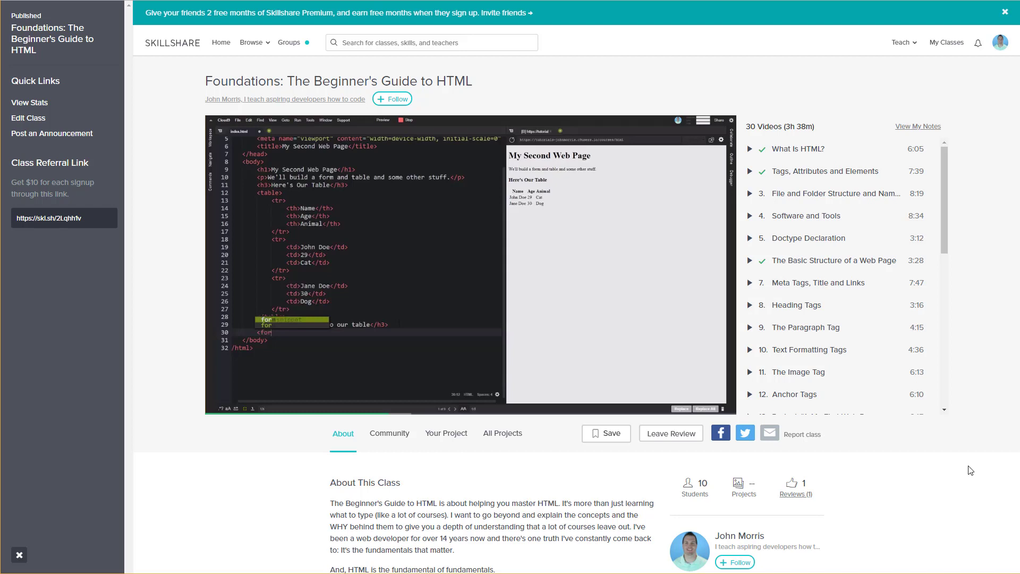
mouse_move(988, 454)
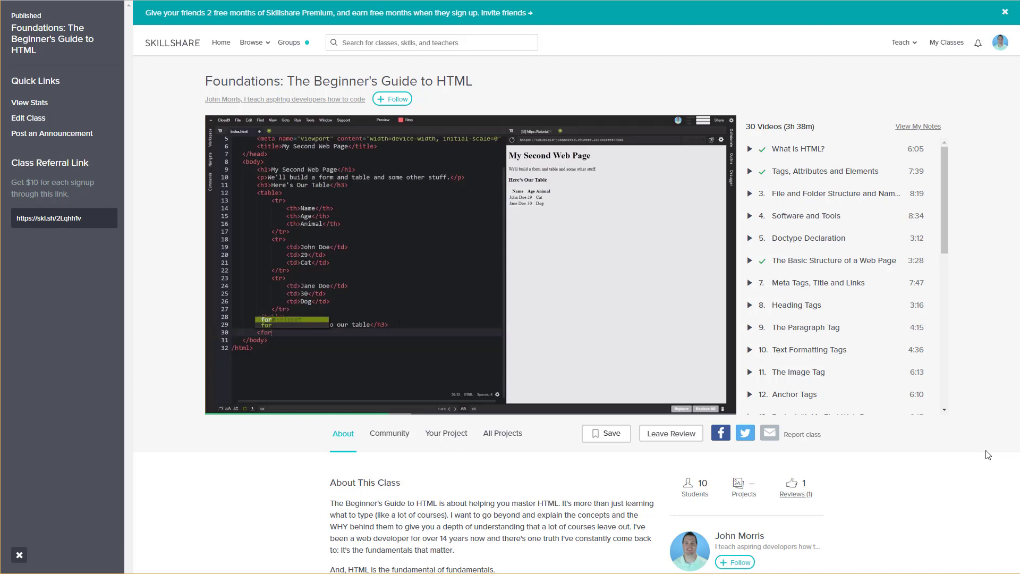
mouse_move(997, 455)
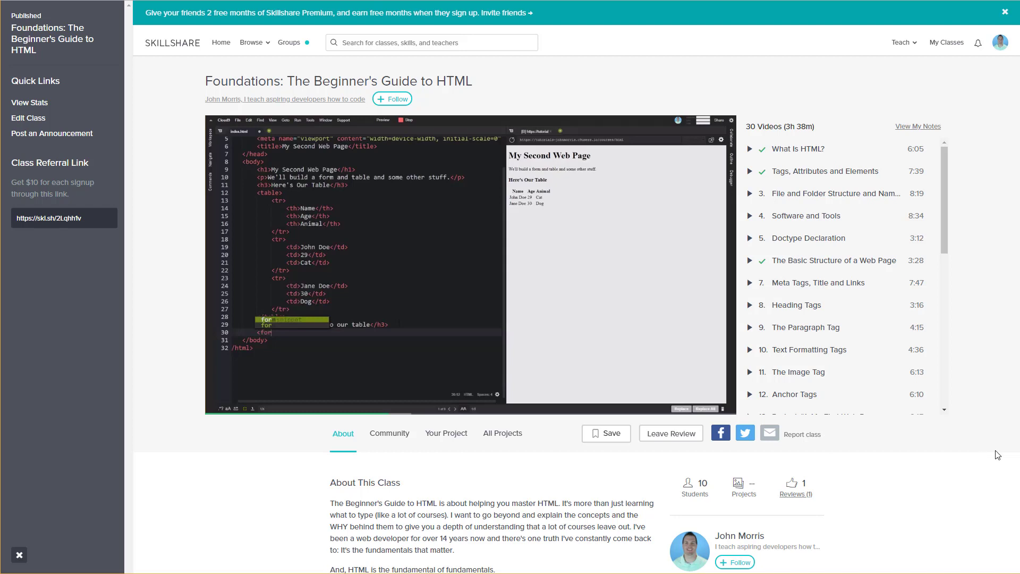
mouse_move(1005, 485)
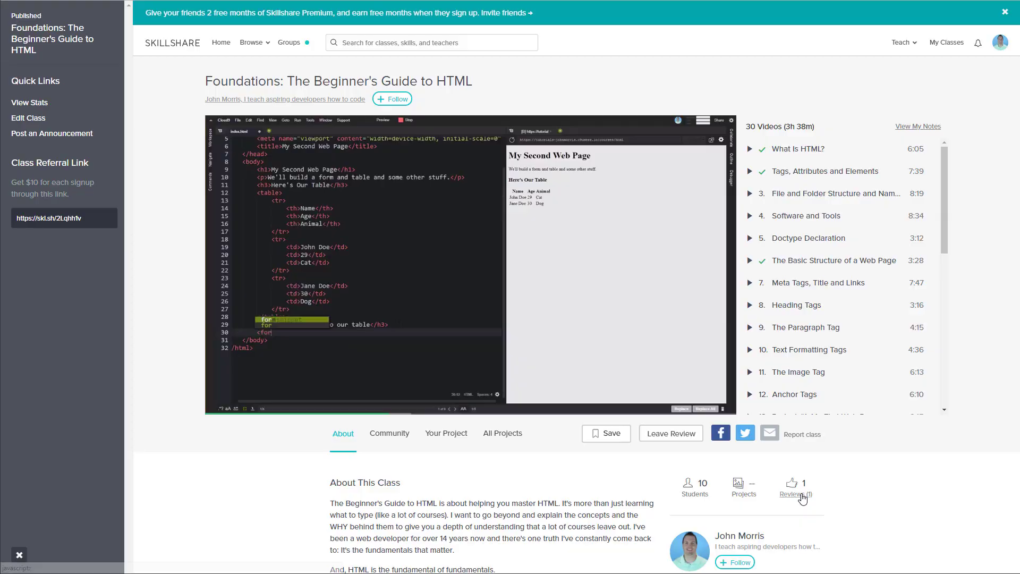
View the class's single review, 'An Excellent Refresher and HTML Primer', then close it
click(794, 495)
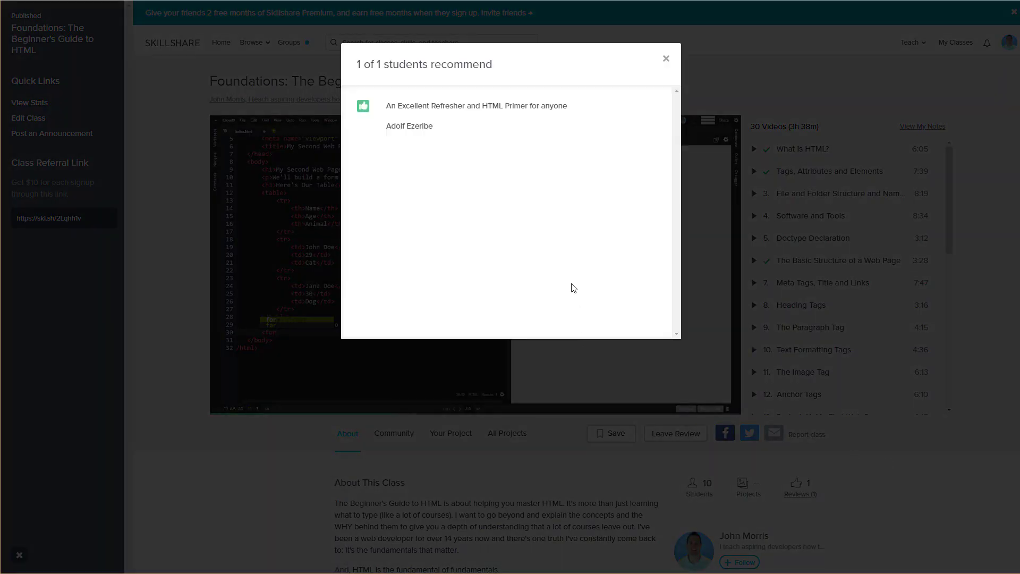
mouse_move(568, 253)
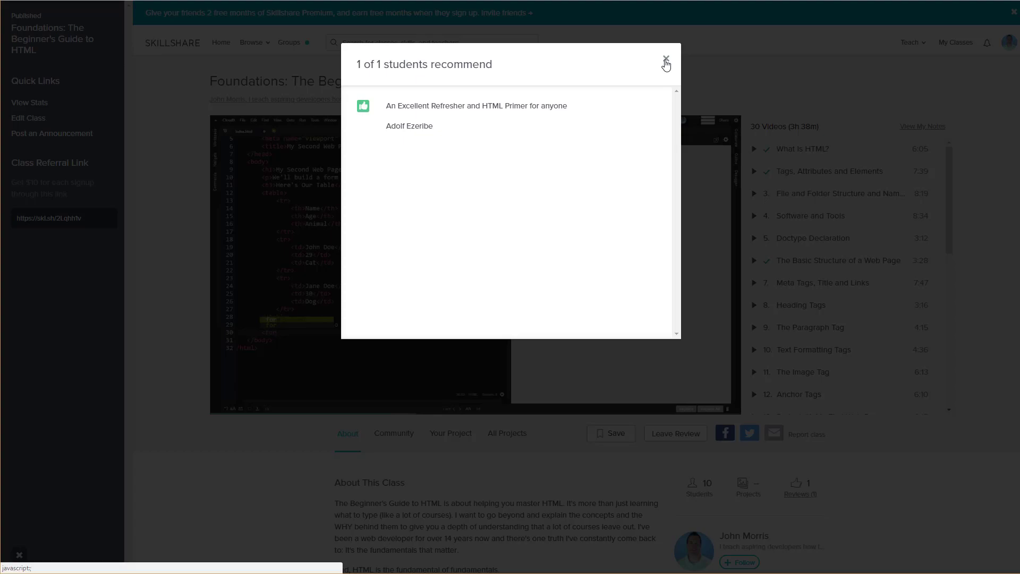
click(665, 59)
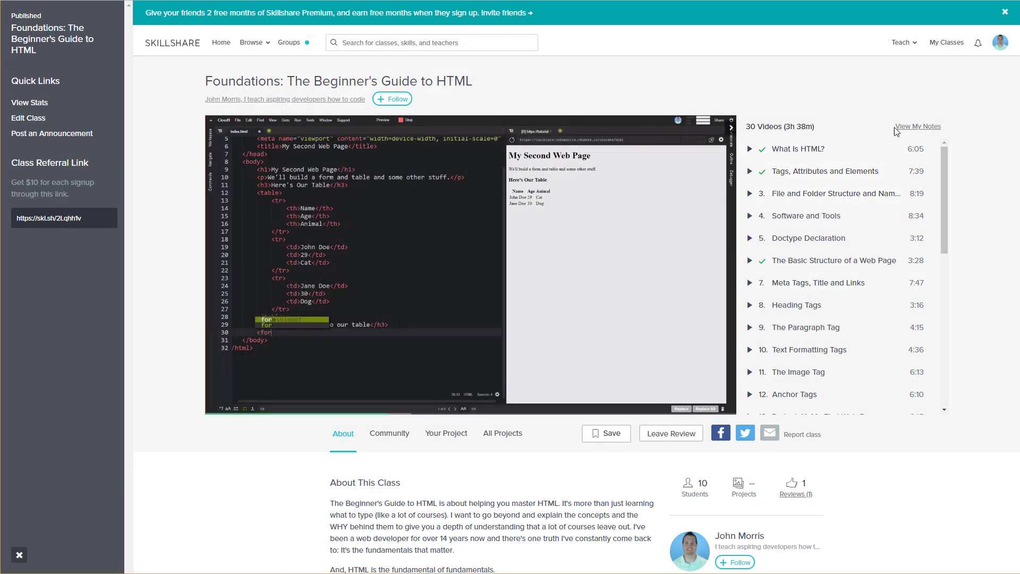
mouse_move(973, 269)
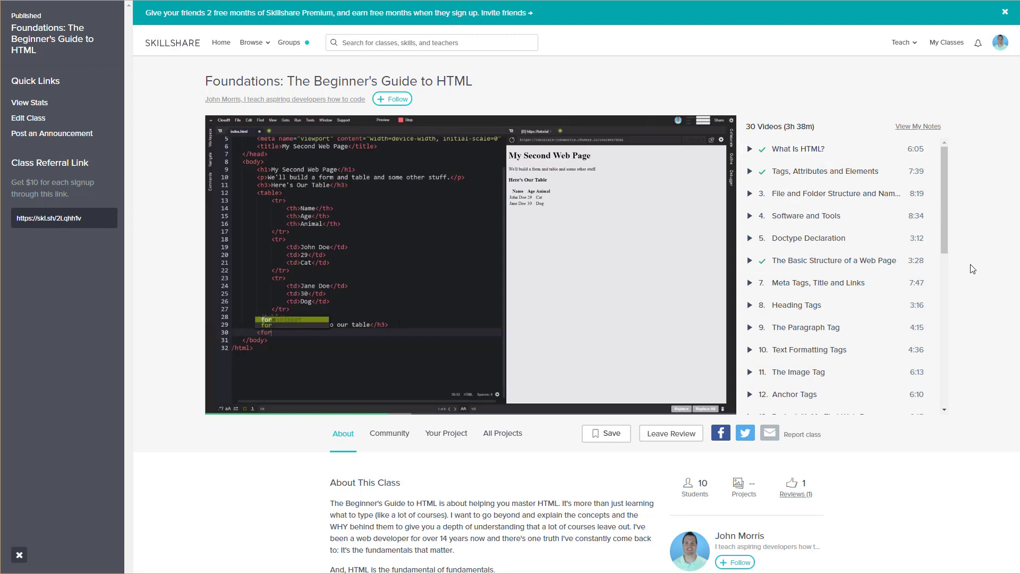
mouse_move(981, 308)
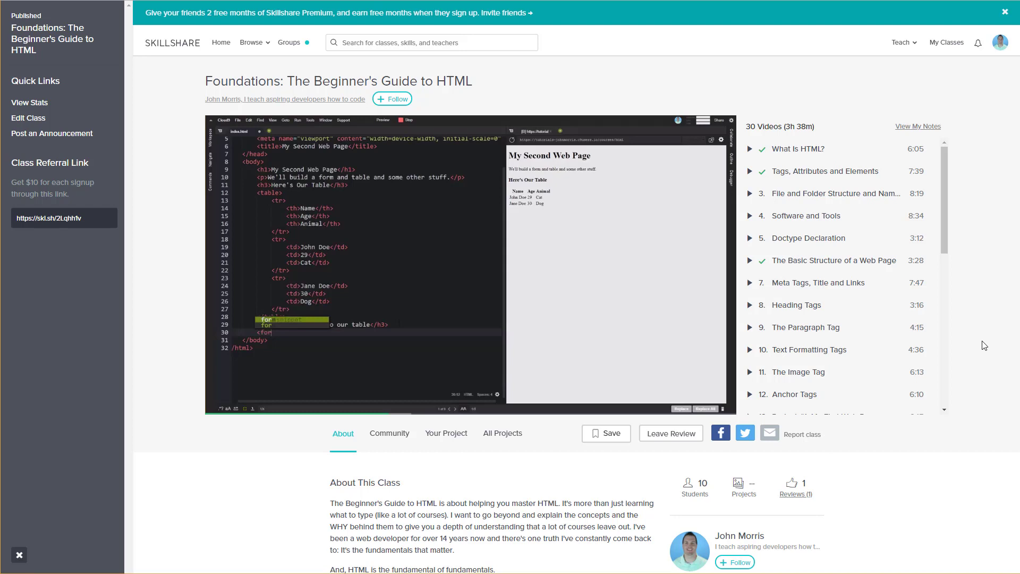
mouse_move(977, 342)
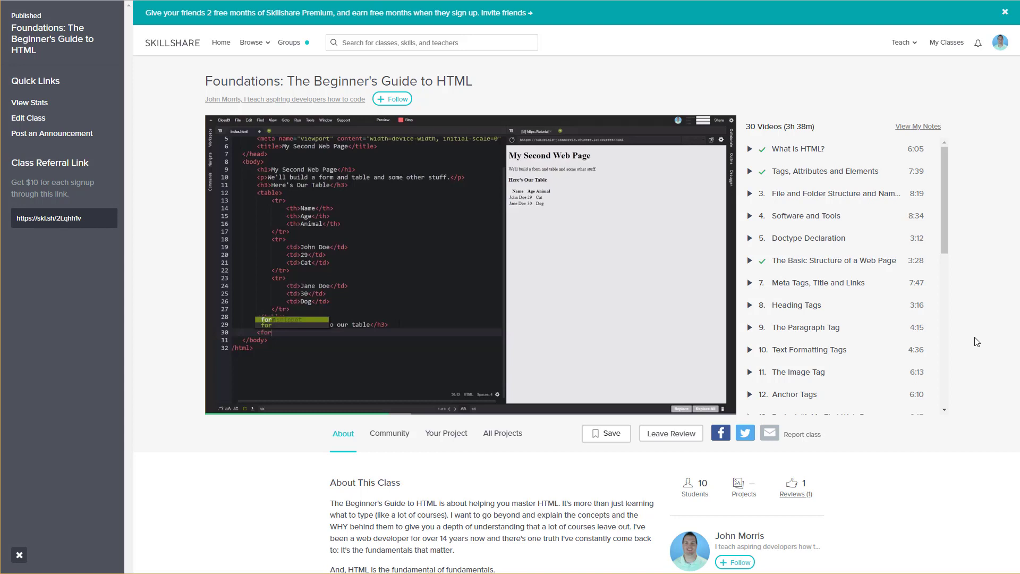